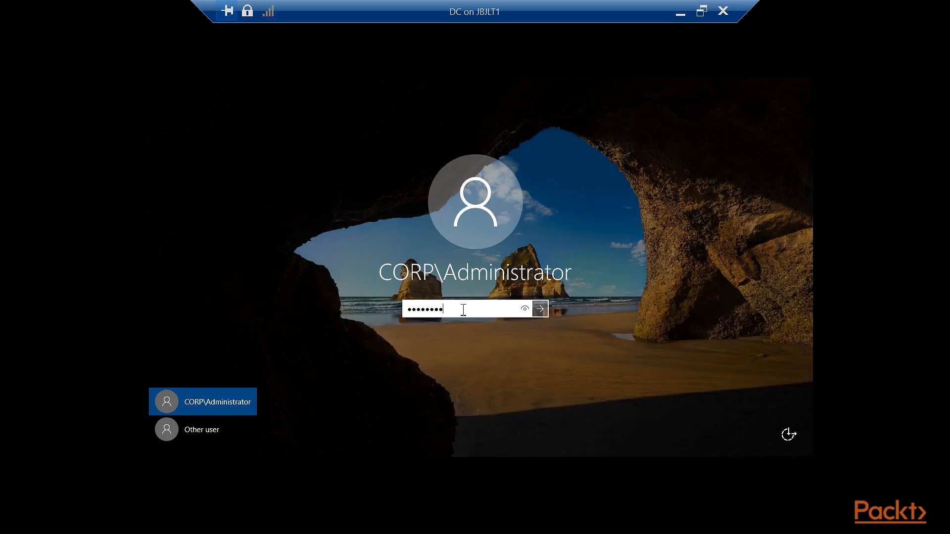
Sign in to the server as CORP\Administrator with the administrator password.
{"action": "left_click", "coordinate": [538, 308]}
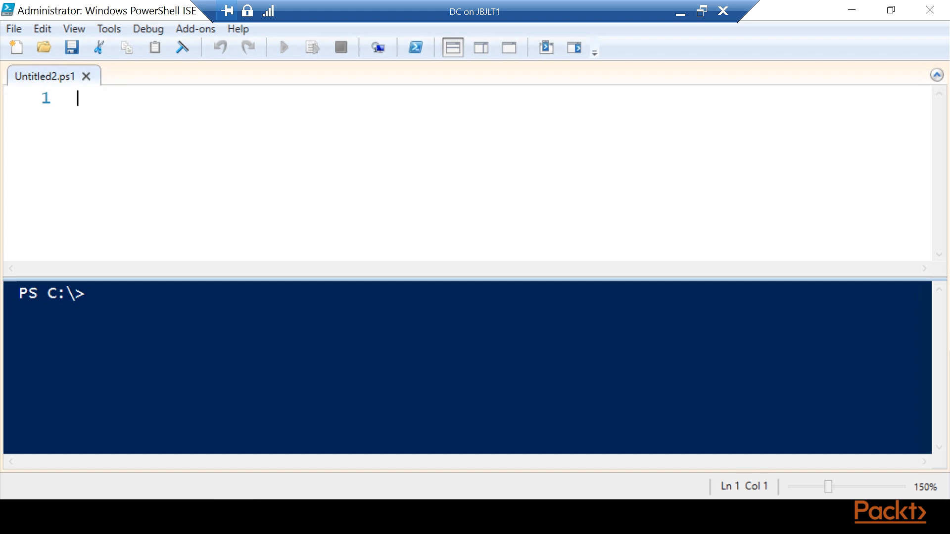
Enter get-aduser in the script pane, accepting the suggested command.
{"action": "type", "text": "get-"}
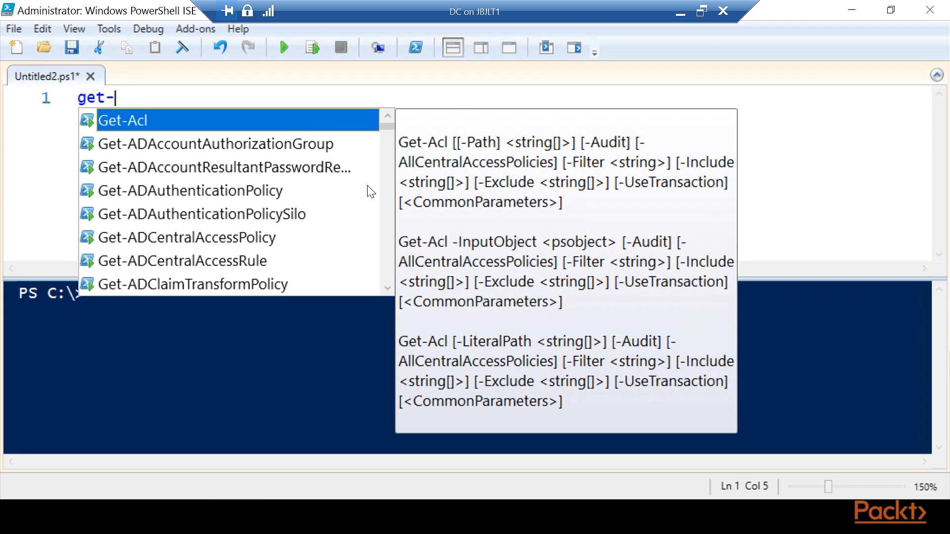
{"action": "type", "text": "aduser"}
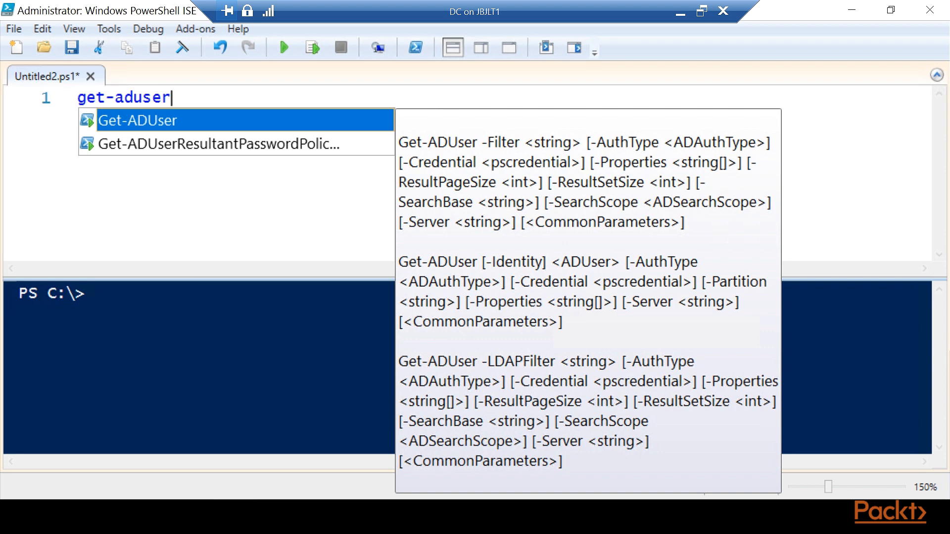
{"action": "key", "text": "Escape"}
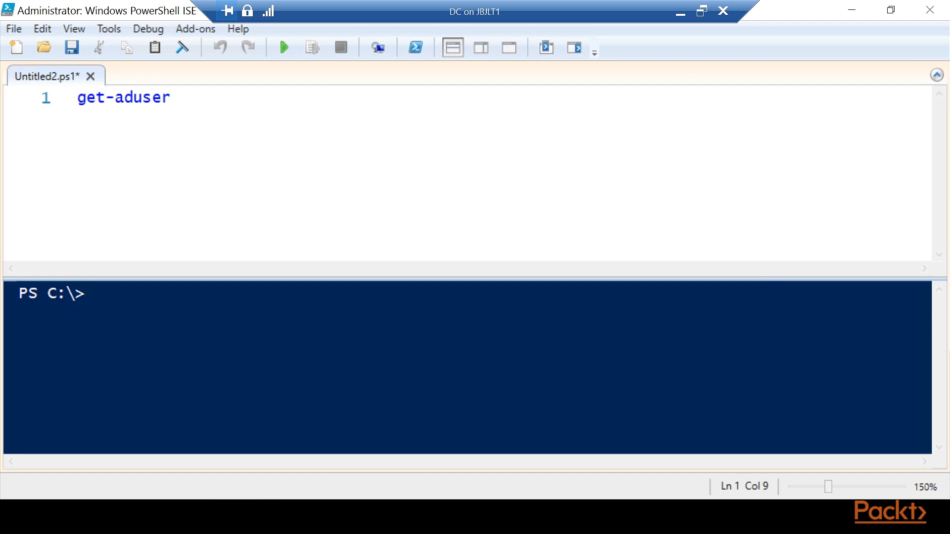
Run Get-ADUser for jdoe with -Properties * in the console.
{"action": "type", "text": "get"}
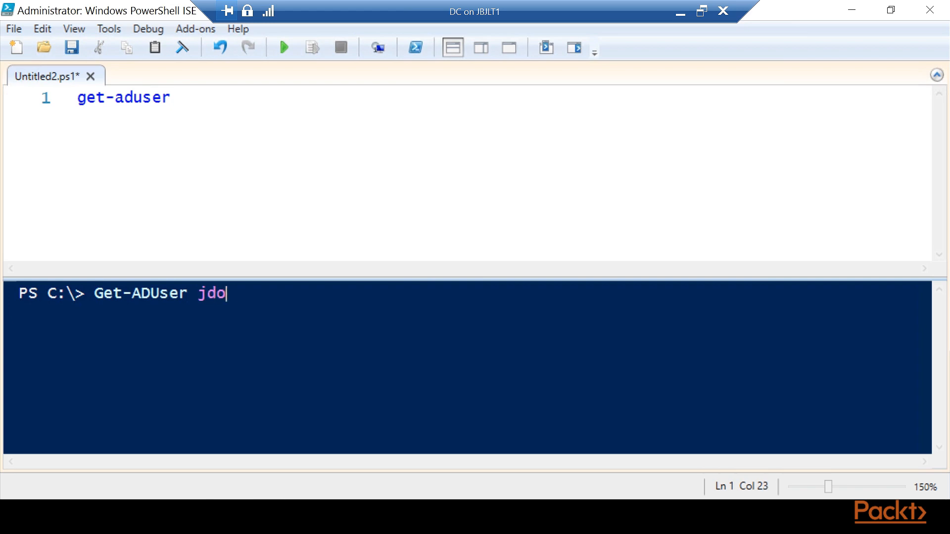
{"action": "type", "text": "e -"}
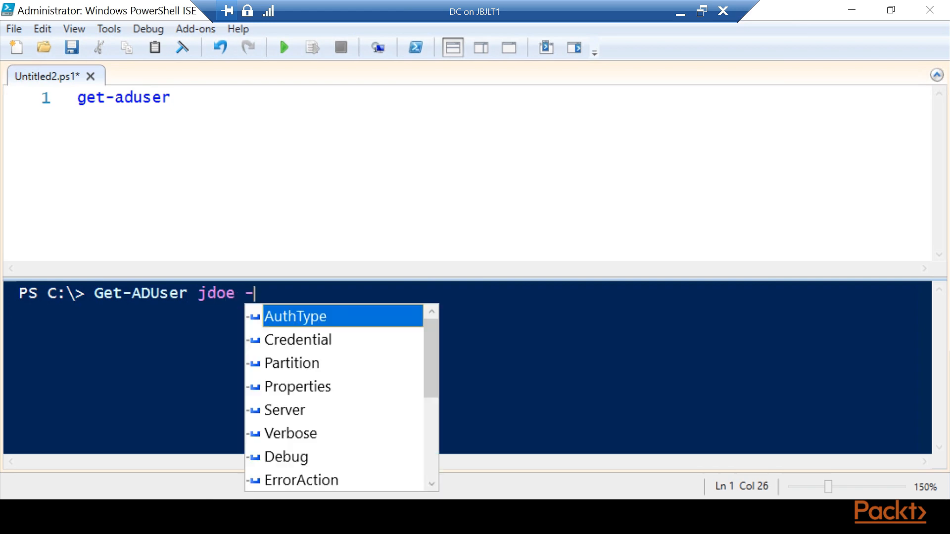
{"action": "type", "text": "pr"}
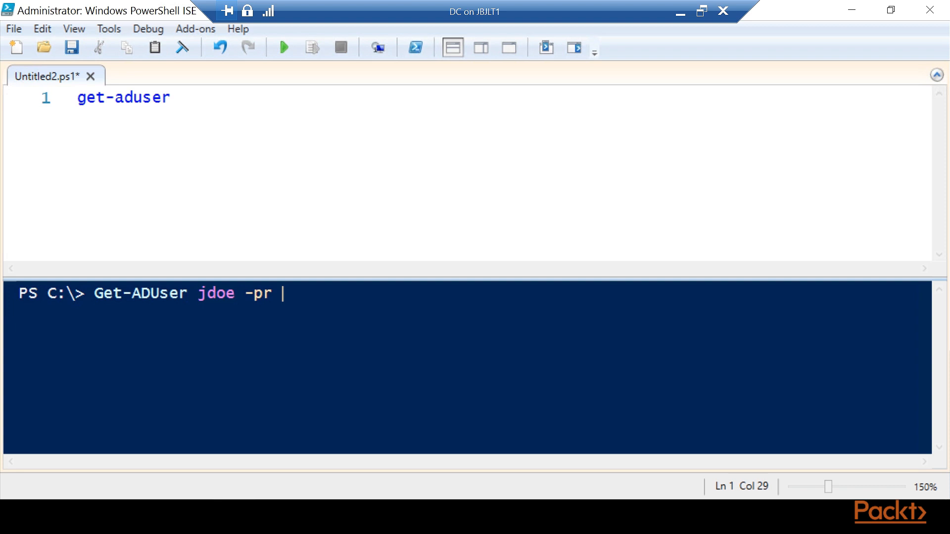
{"action": "type", "text": "*"}
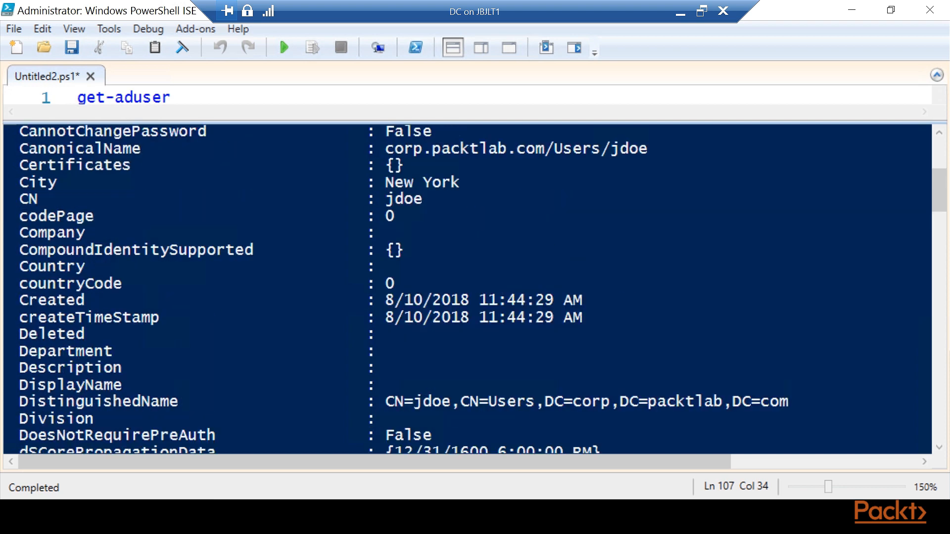
{"action": "double_click", "coordinate": [38, 183]}
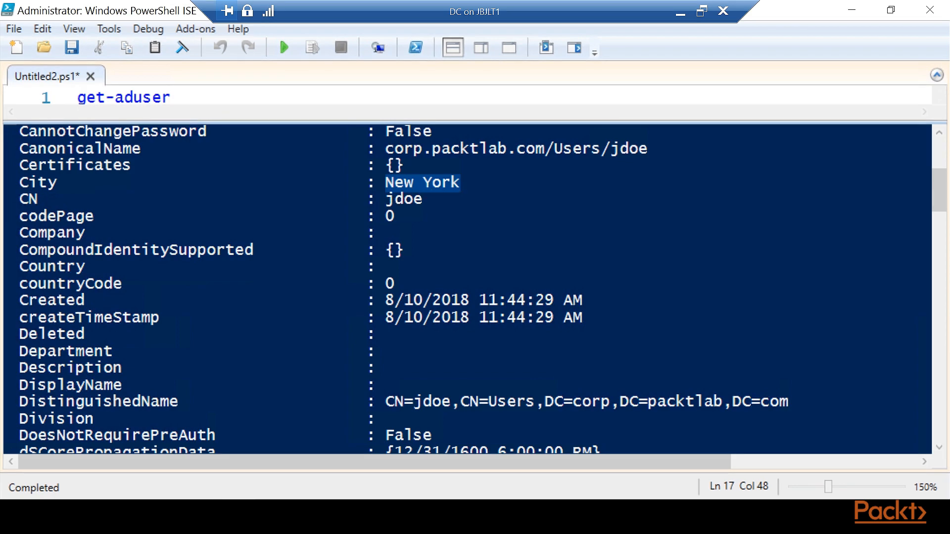
{"action": "scroll", "scroll_direction": "down", "scroll_amount": 3}
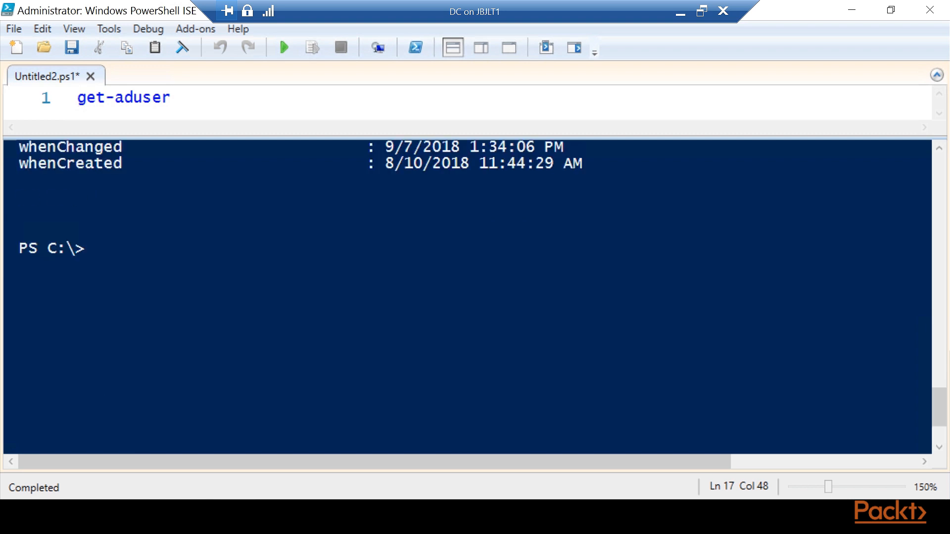
Run get-aduser -f * -pr city | select name, city in the console.
{"action": "type", "text": "get-aduser -f *"}
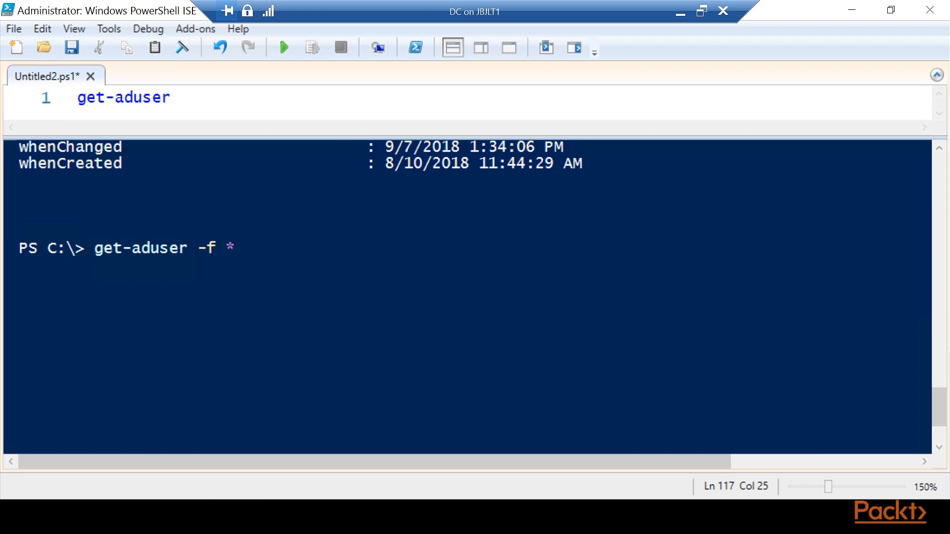
{"action": "type", "text": "-pr ci"}
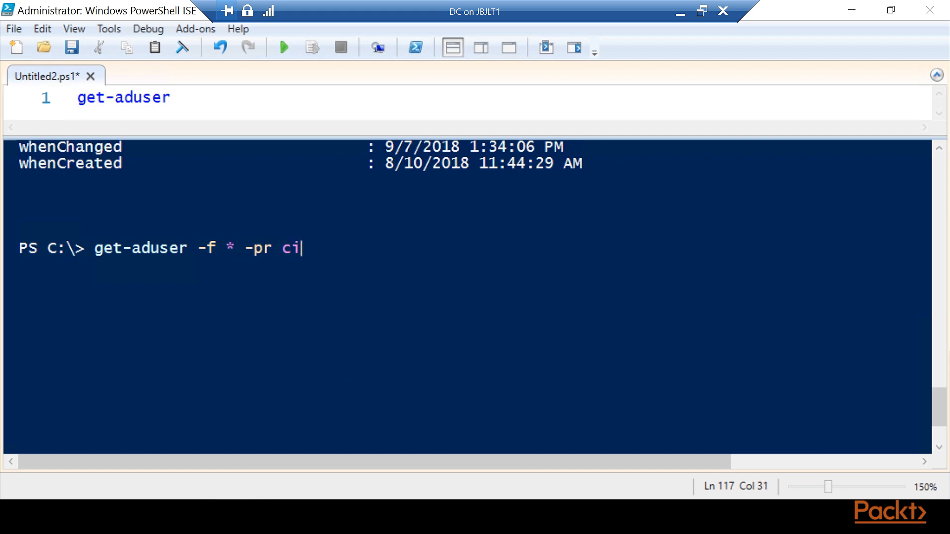
{"action": "type", "text": "ty |"}
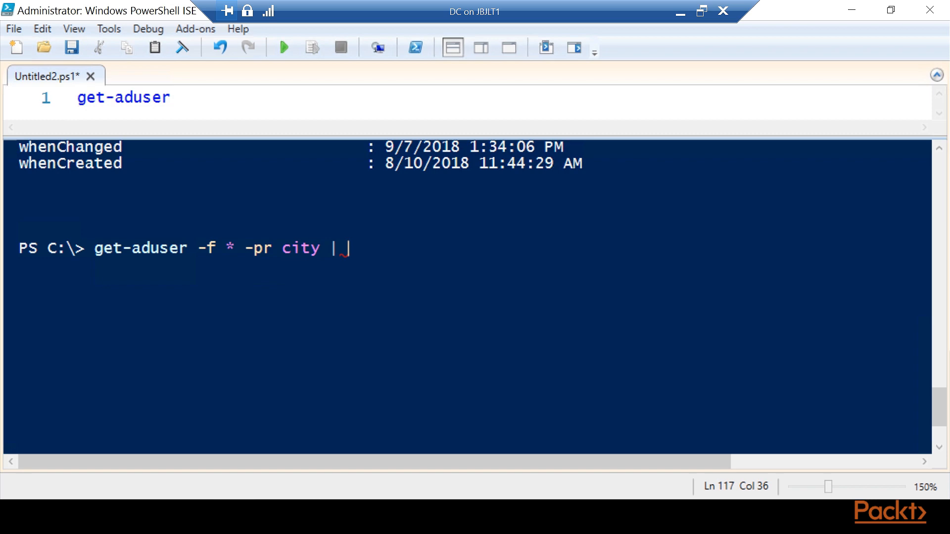
{"action": "type", "text": "select"}
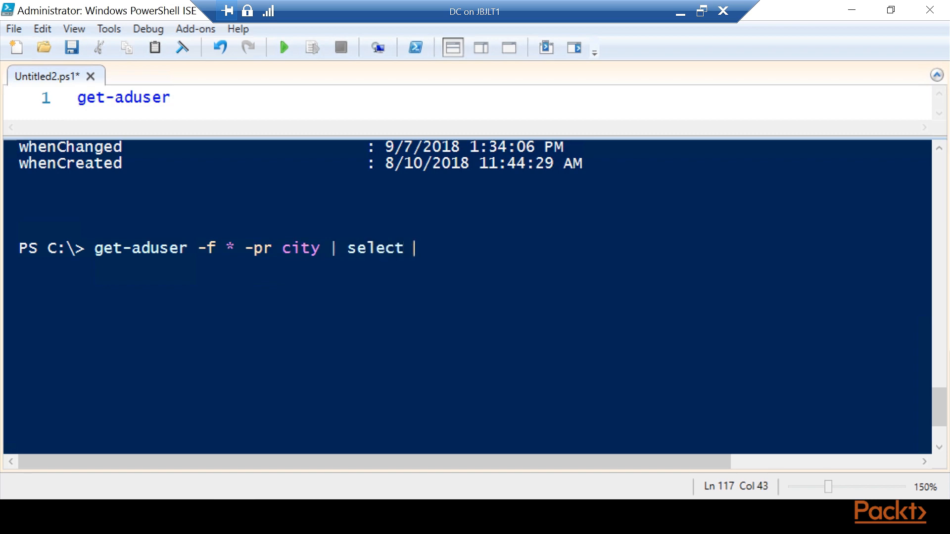
{"action": "type", "text": "name, ci"}
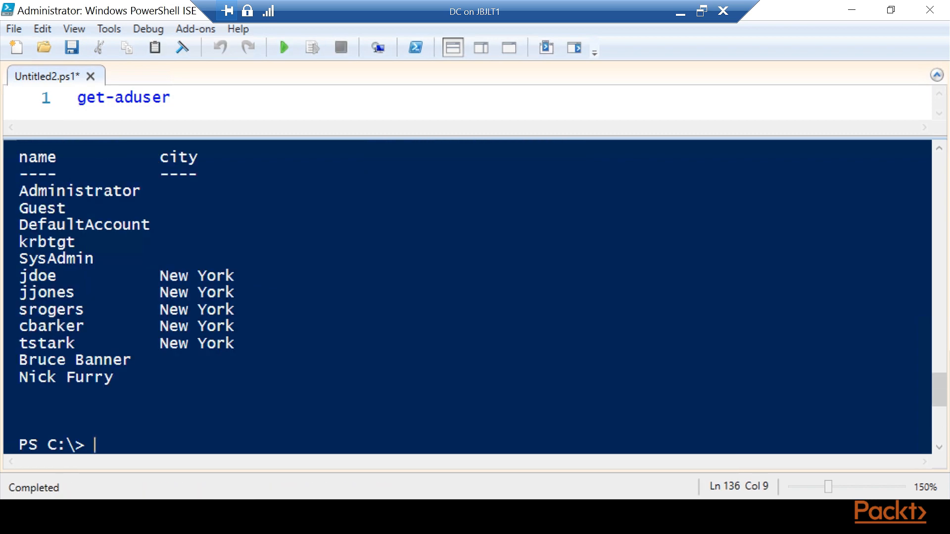
List account names with cities, highlight a NewYork value, and close Revert-Cities.ps1.
{"action": "left_click", "coordinate": [43, 48]}
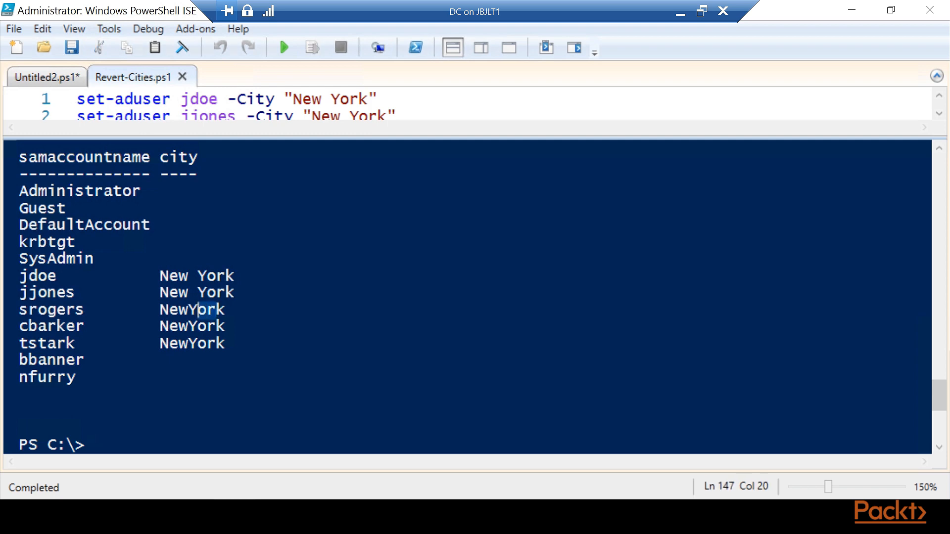
{"action": "double_click", "coordinate": [191, 309]}
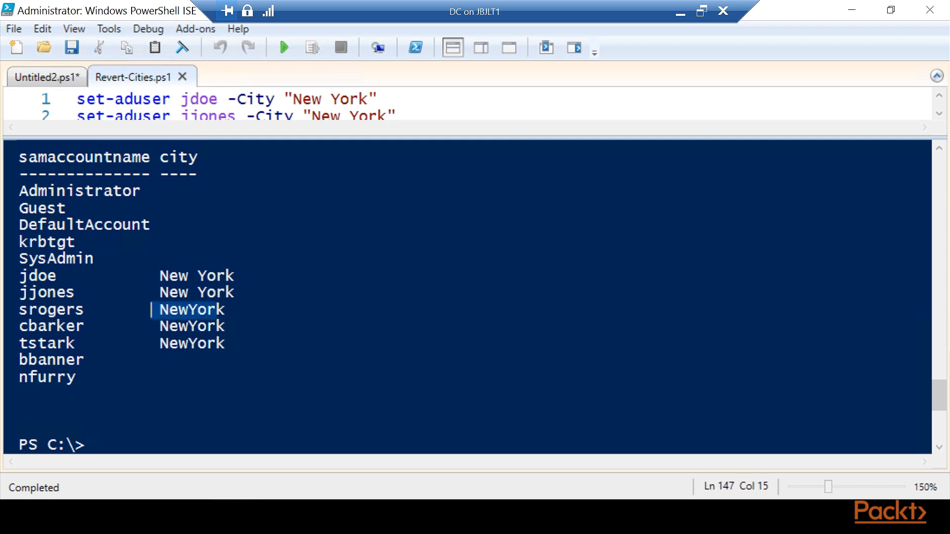
{"action": "left_click", "coordinate": [183, 77]}
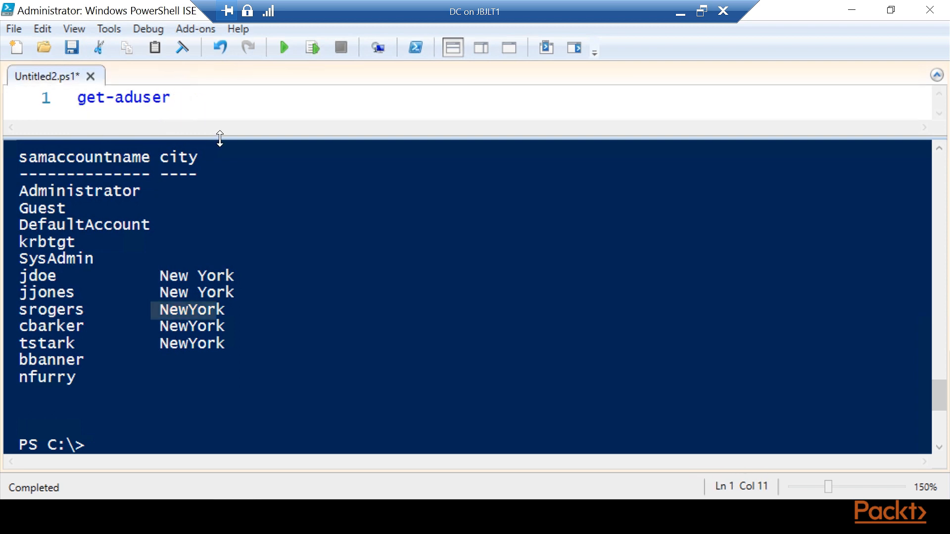
Enlarge the script pane and write get-aduser -Filter * -Properties city.
{"action": "left_click_drag", "start_coordinate": [219, 138], "coordinate": [220, 322]}
{"action": "type", "text": " -"}
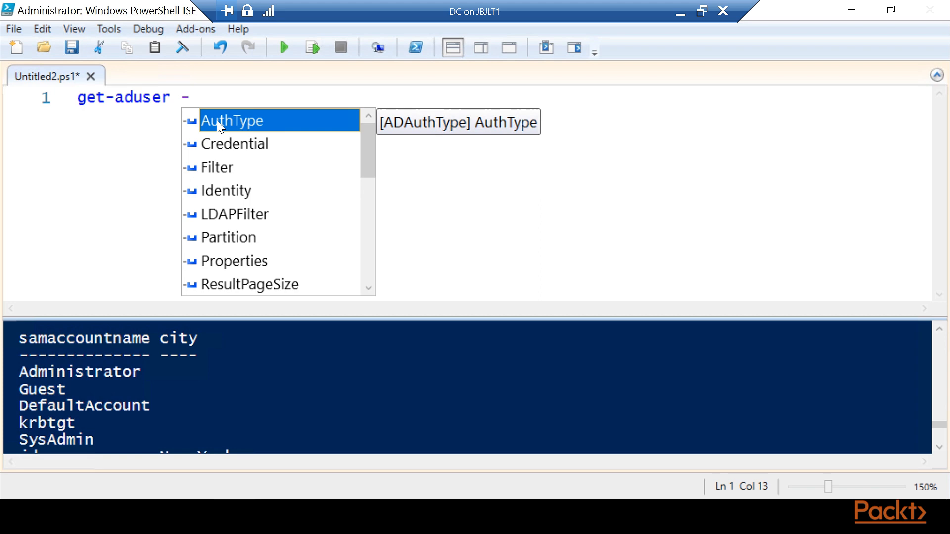
{"action": "type", "text": "fi"}
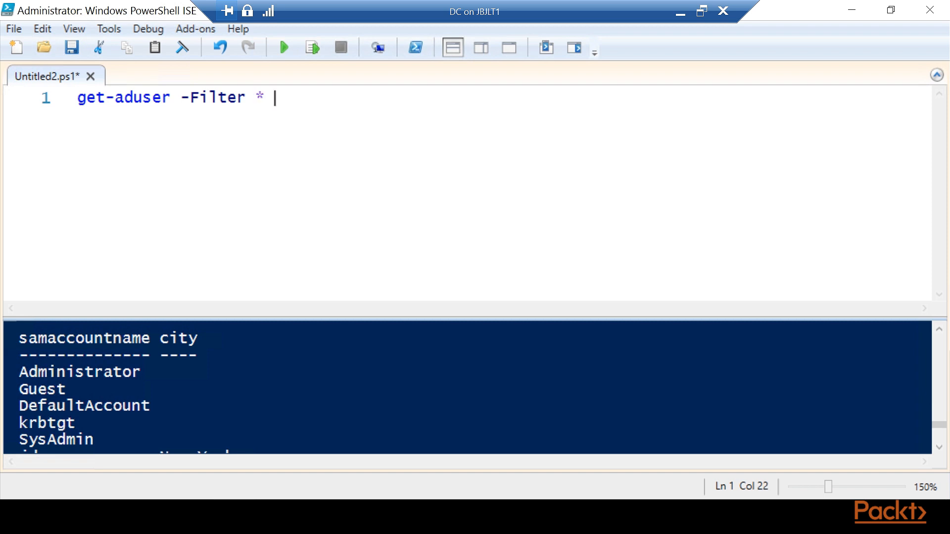
{"action": "type", "text": "-Properties"}
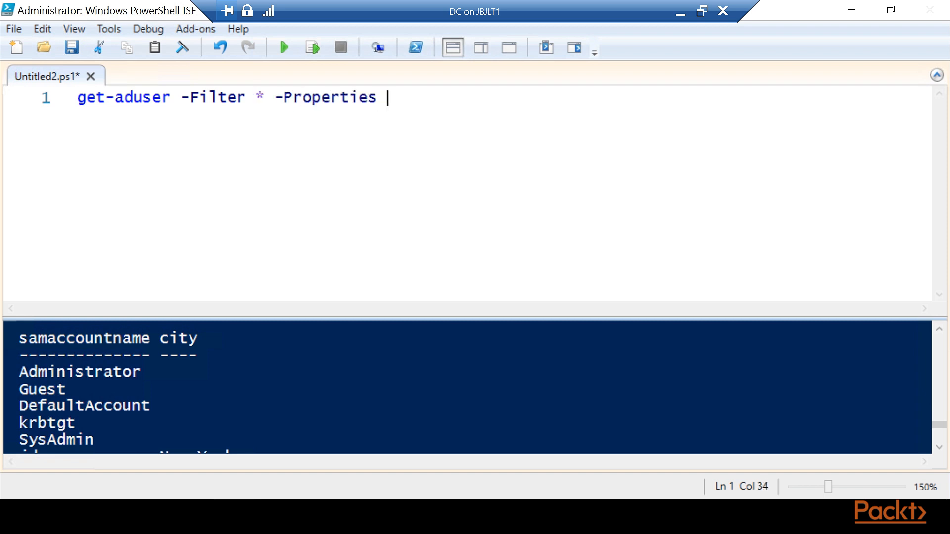
{"action": "type", "text": "city |"}
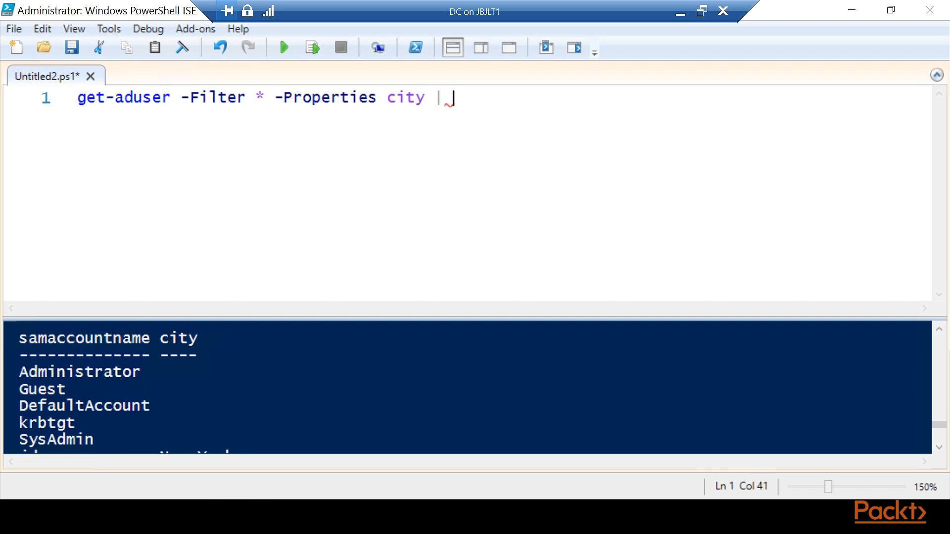
Pipe into Where-Object city -ne $null, ending with another pipe.
{"action": "type", "text": "?"}
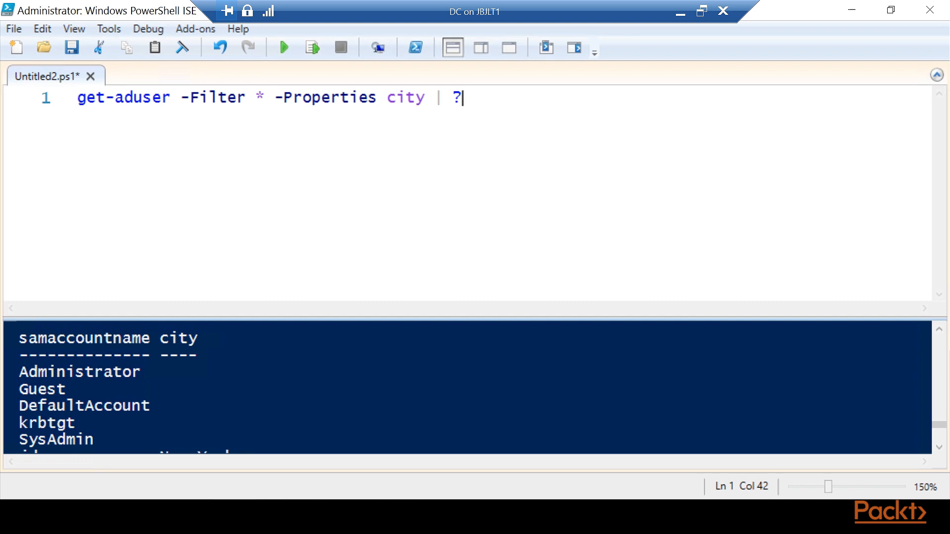
{"action": "type", "text": "Where-Object"}
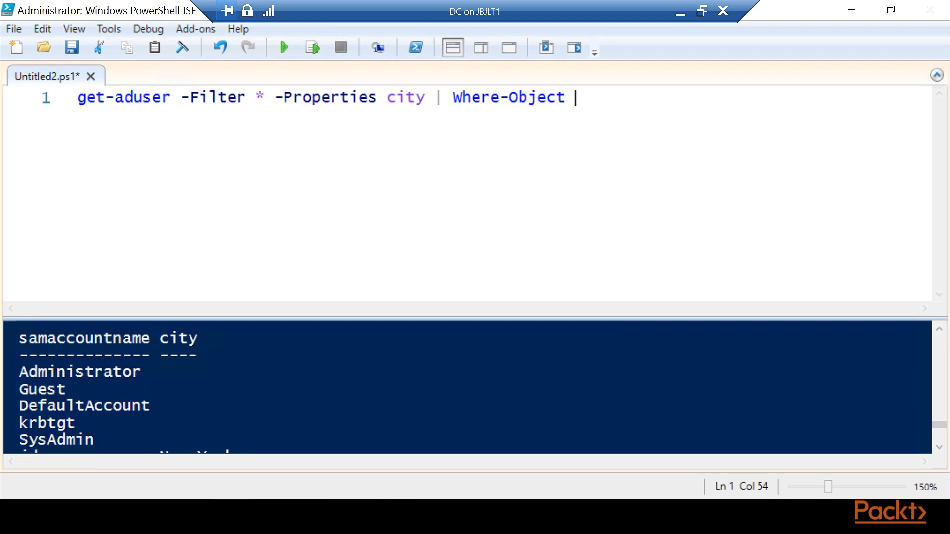
{"action": "type", "text": "city -n"}
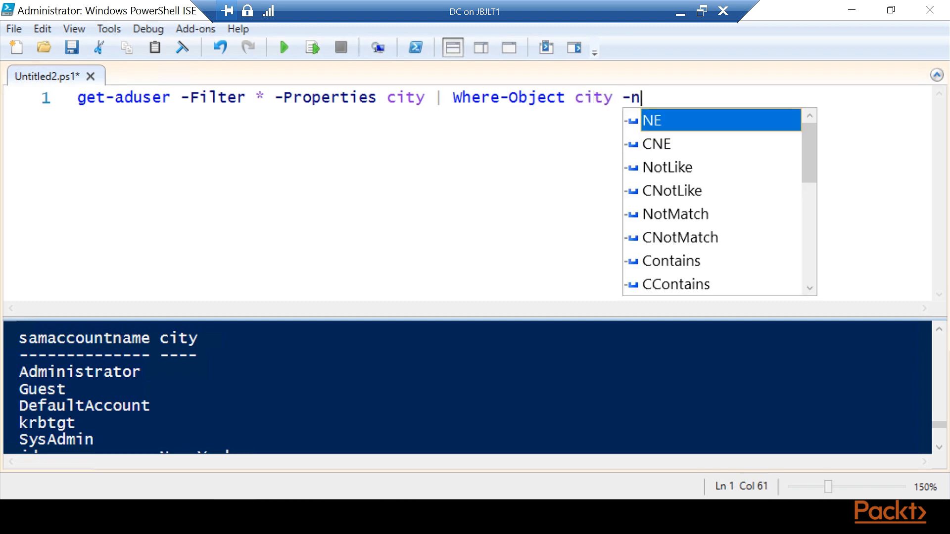
{"action": "type", "text": "e"}
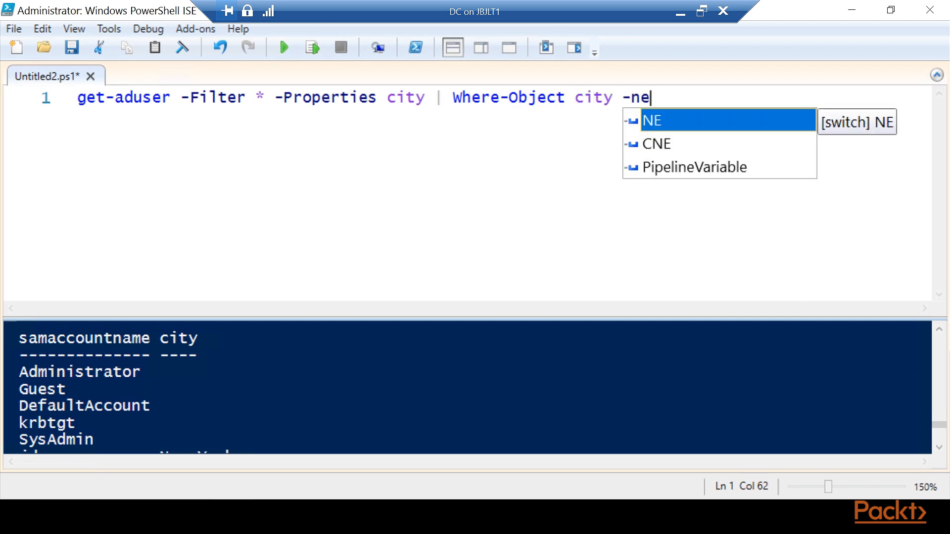
{"action": "type", "text": "$null |"}
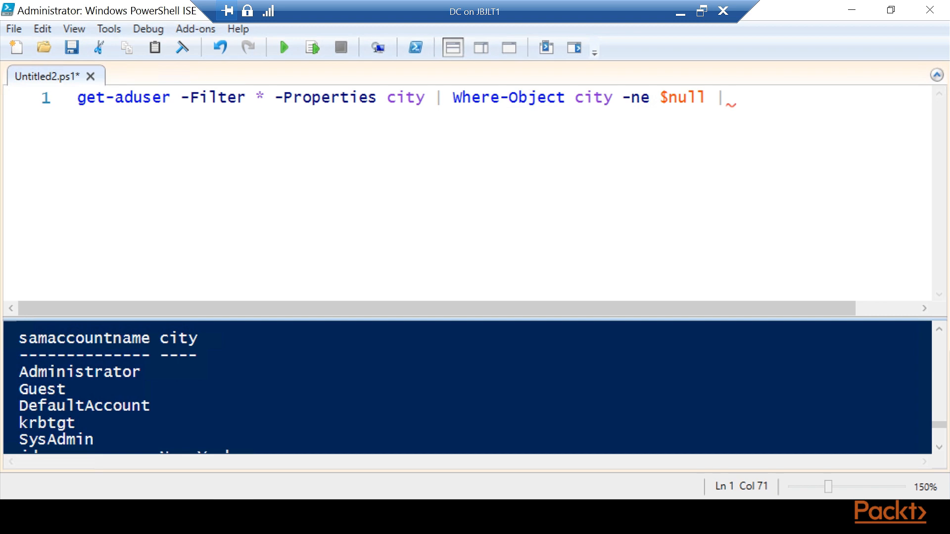
Add select city, samaccountname with a pipe, breaking the pipeline onto new lines.
{"action": "type", "text": "se"}
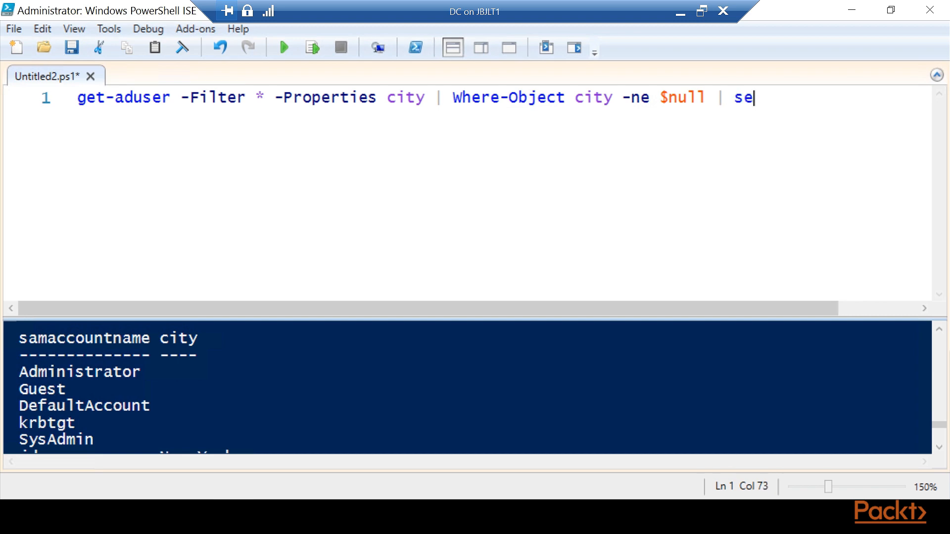
{"action": "type", "text": "lect ci"}
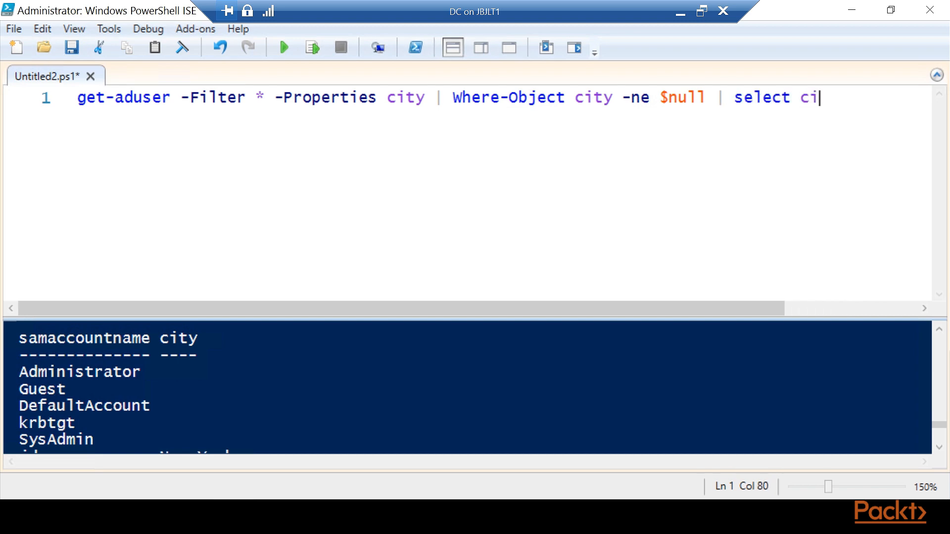
{"action": "type", "text": "ty, sam"}
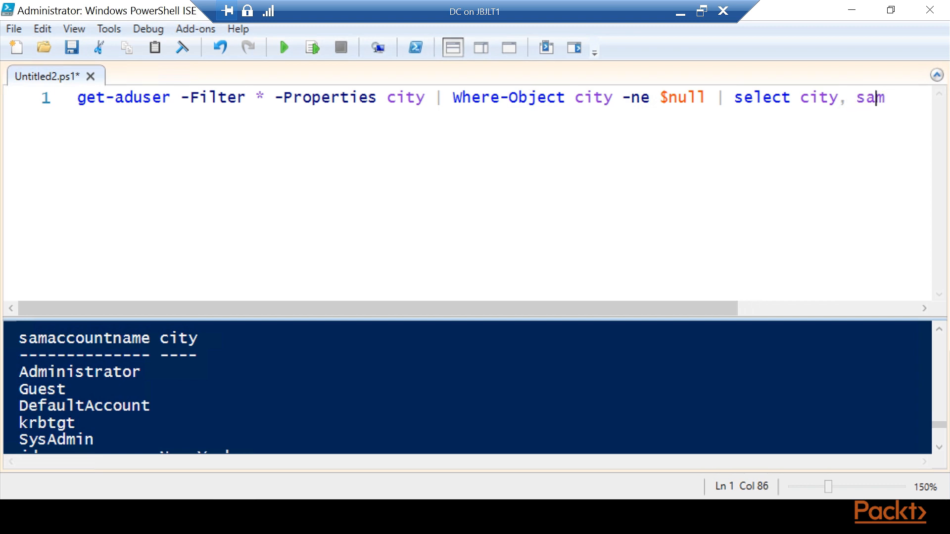
{"action": "type", "text": "|"}
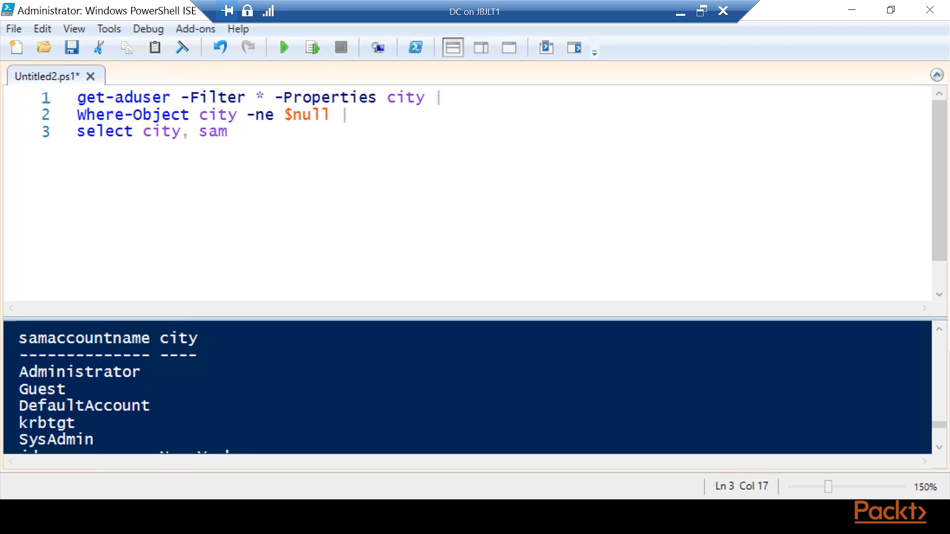
{"action": "type", "text": "accountname |"}
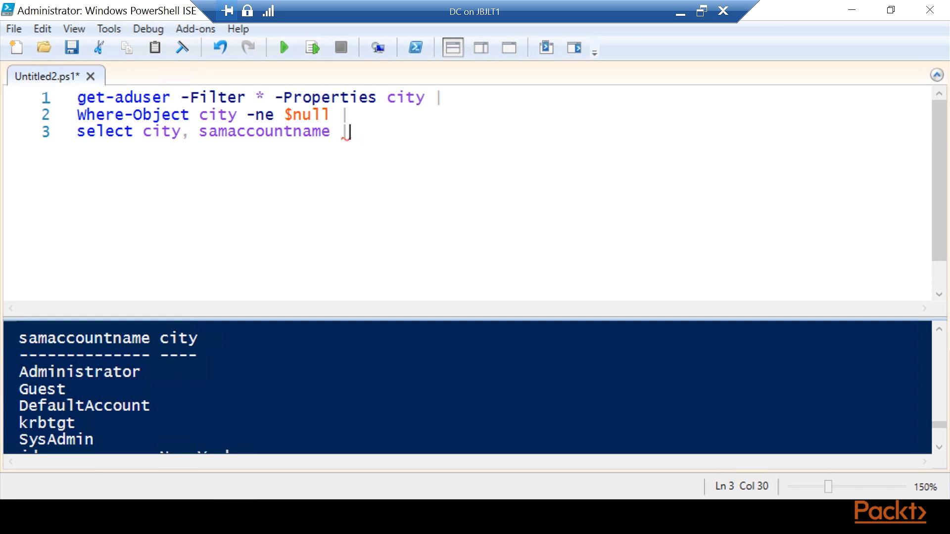
{"action": "key", "text": "enter"}
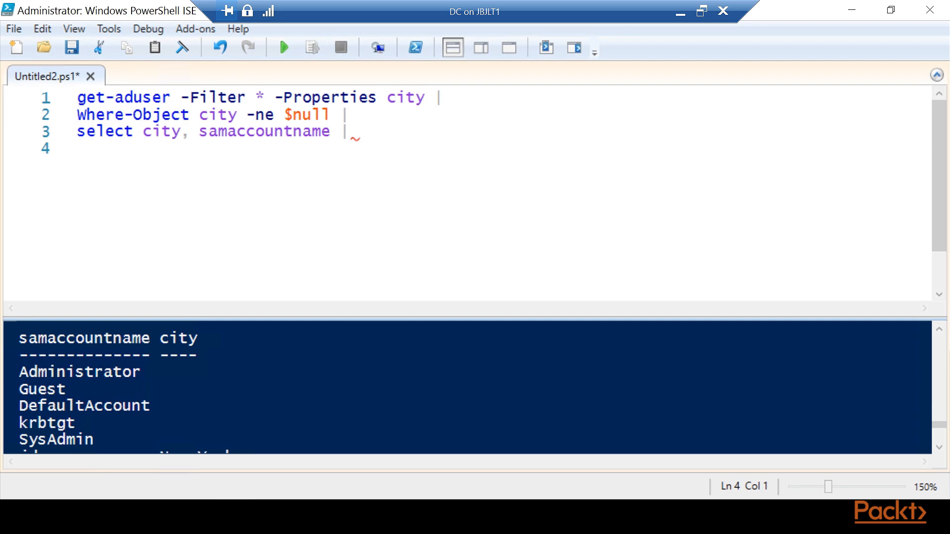
Write sort city as the fourth pipeline line.
{"action": "type", "text": "sor"}
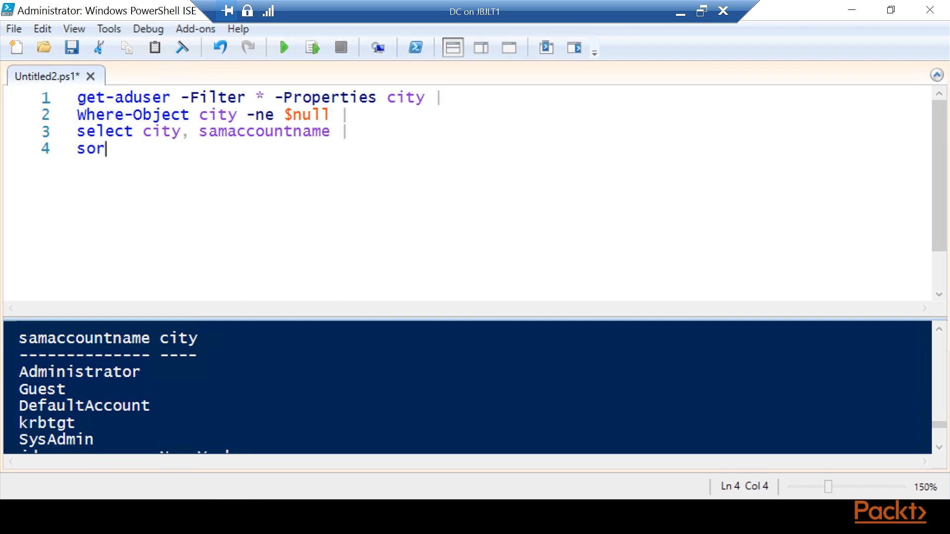
{"action": "type", "text": "t"}
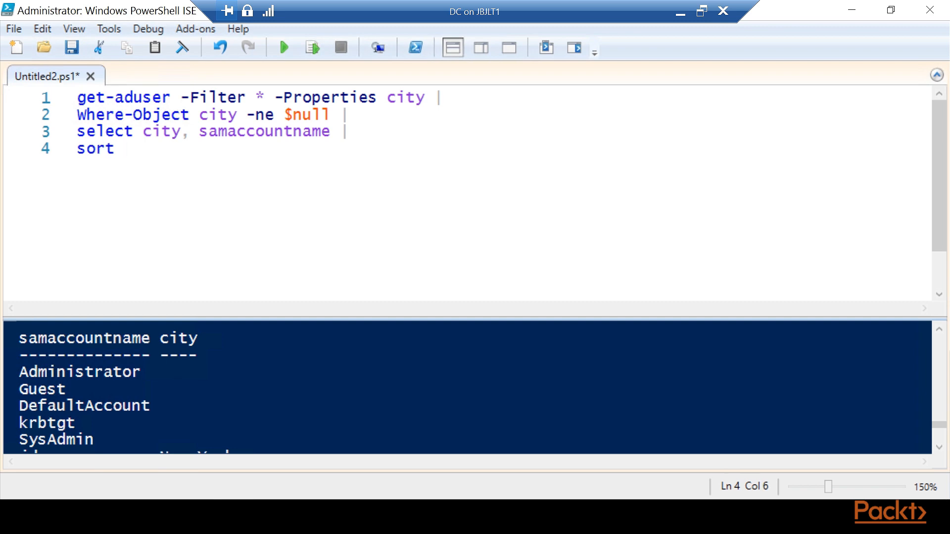
{"action": "type", "text": "city"}
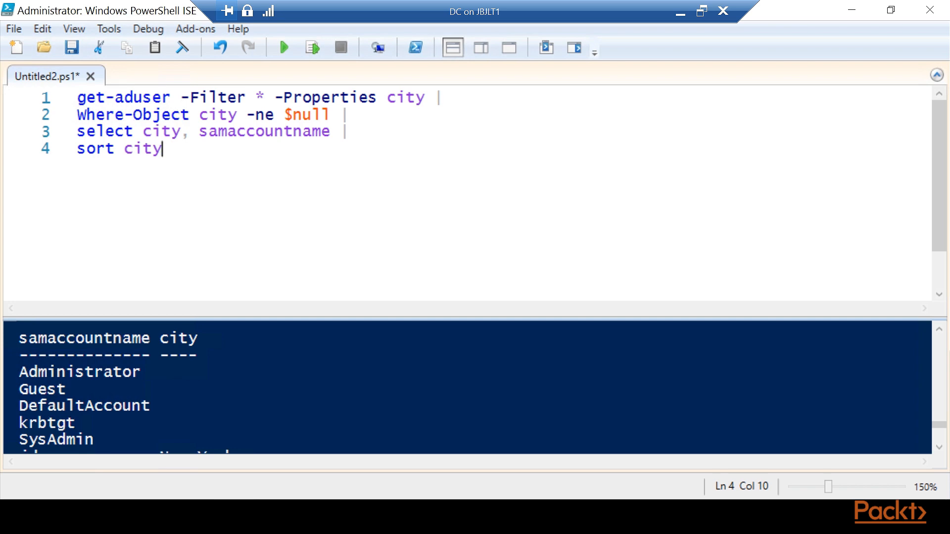
Run the script and resize the console to inspect five users sorted by city.
{"action": "left_click", "coordinate": [281, 47]}
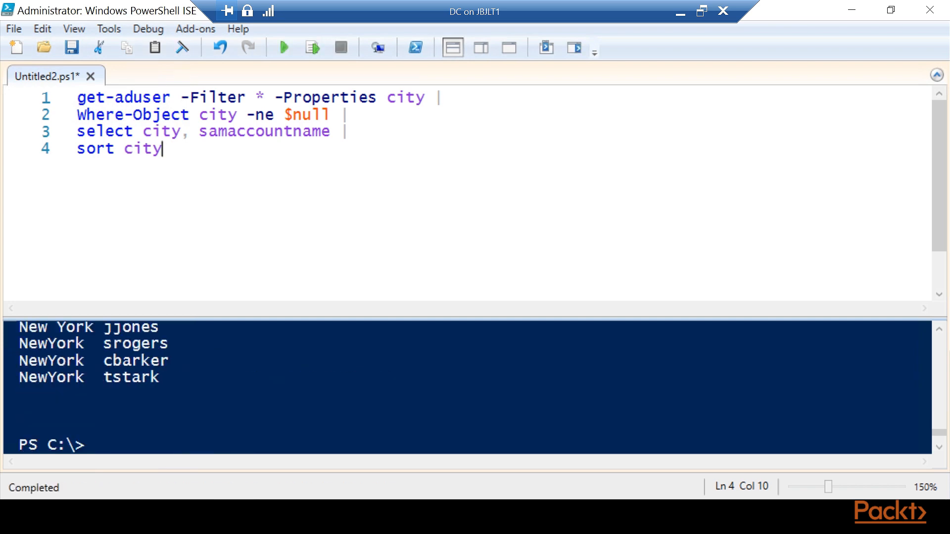
{"action": "mouse_move", "coordinate": [284, 47]}
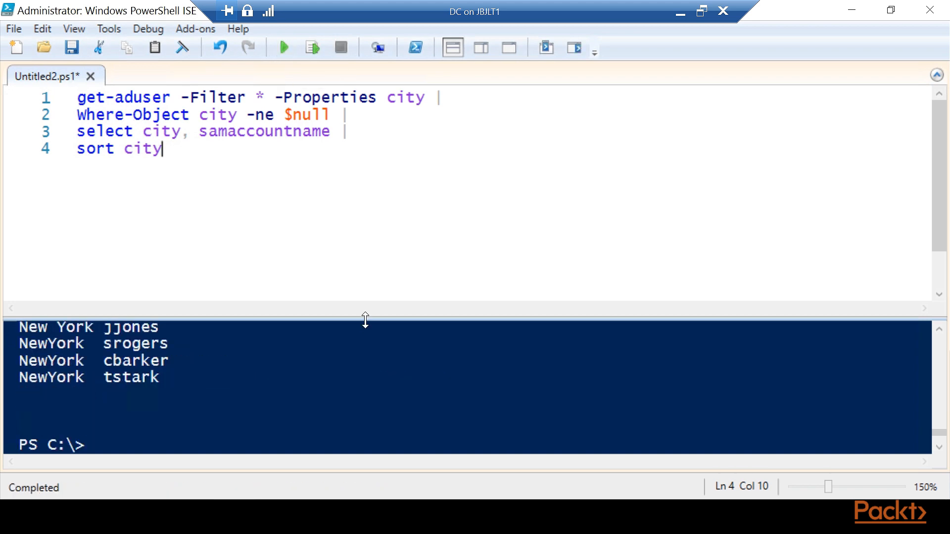
{"action": "left_click_drag", "start_coordinate": [365, 319], "coordinate": [366, 176]}
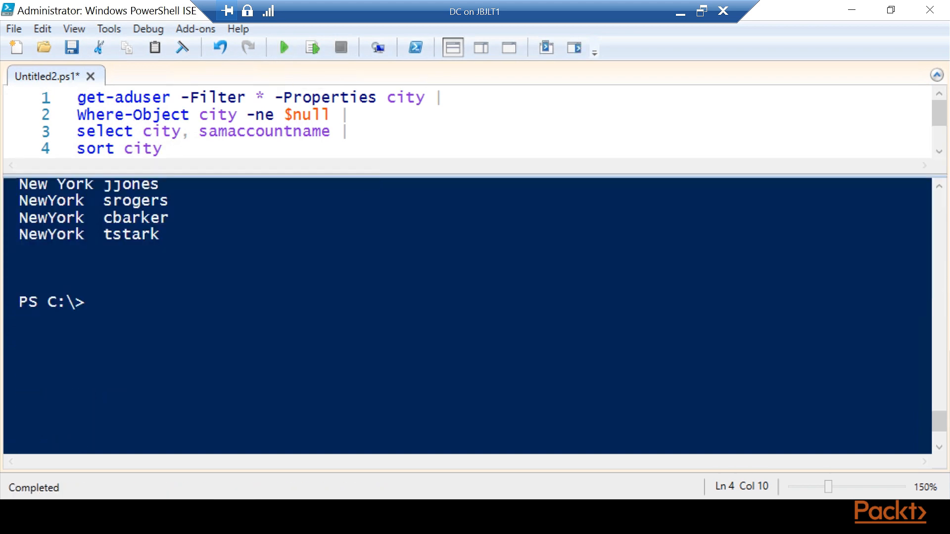
{"action": "left_click", "coordinate": [281, 48]}
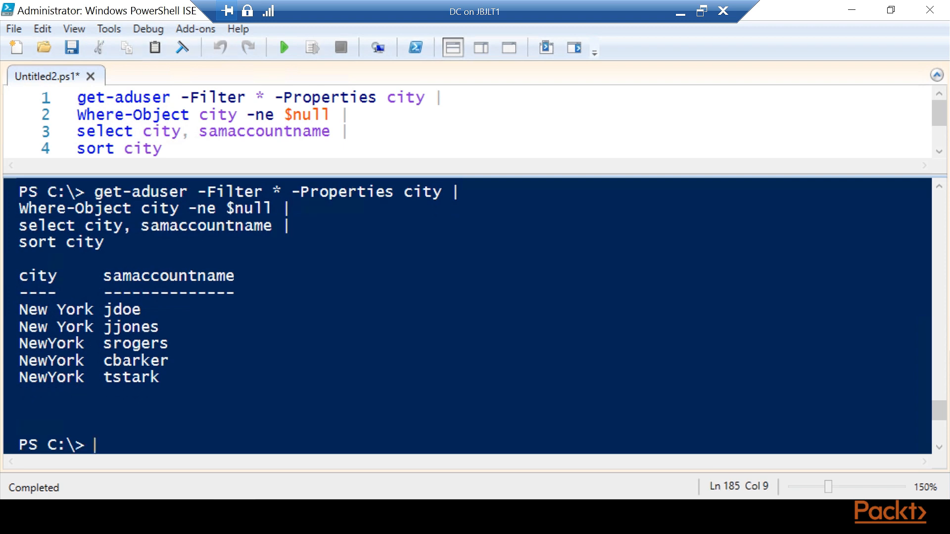
{"action": "left_click_drag", "start_coordinate": [18, 343], "coordinate": [87, 377]}
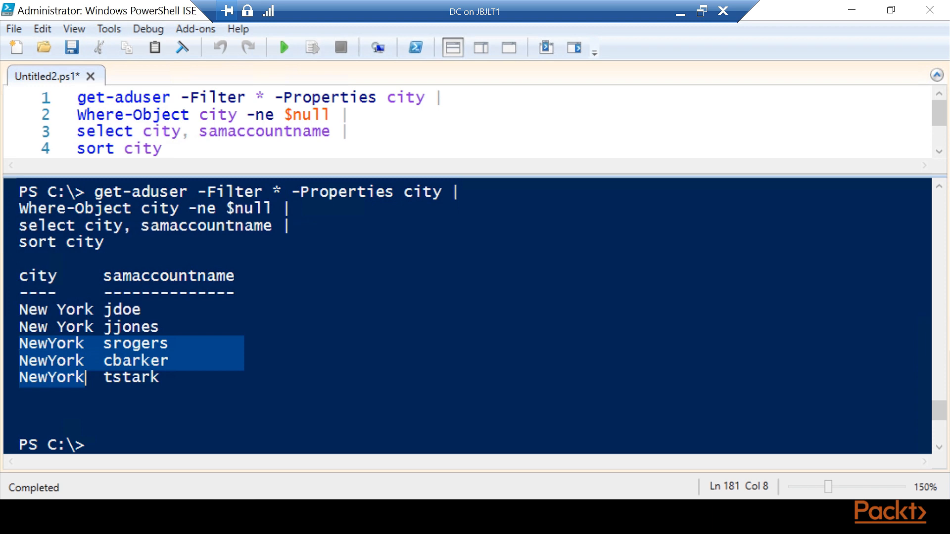
{"action": "left_click_drag", "start_coordinate": [88, 377], "coordinate": [161, 377]}
{"action": "type", "text": " |"}
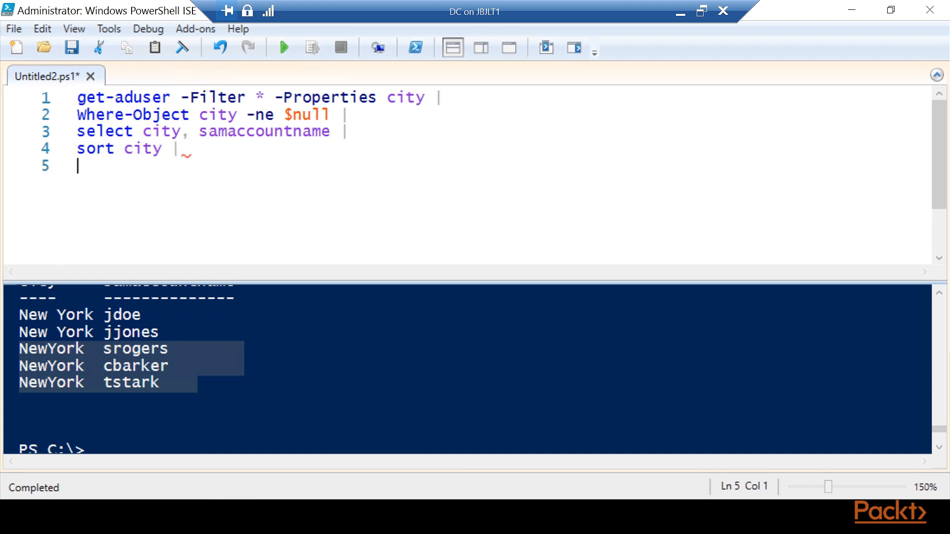
Write Export-Csv $reportfile as the fifth pipeline line.
{"action": "type", "text": "export-Csv"}
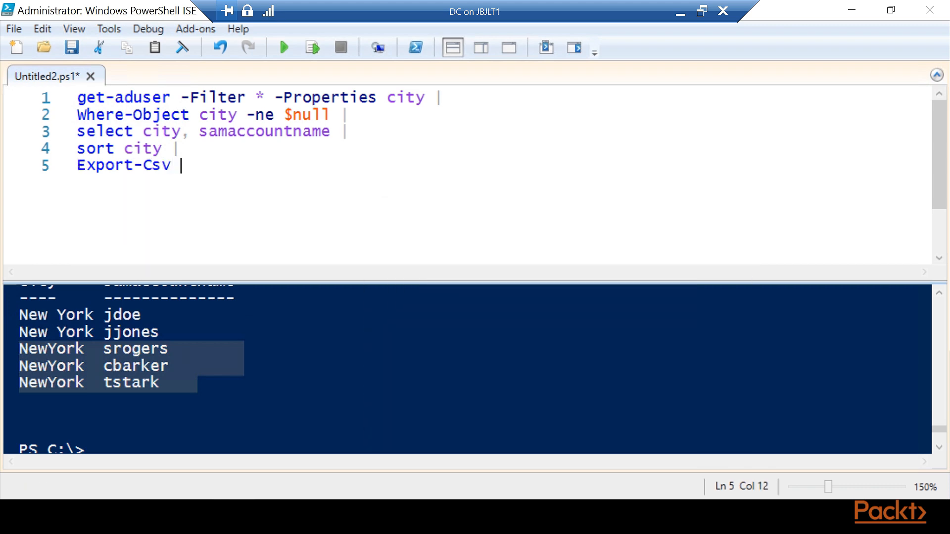
{"action": "type", "text": "$re"}
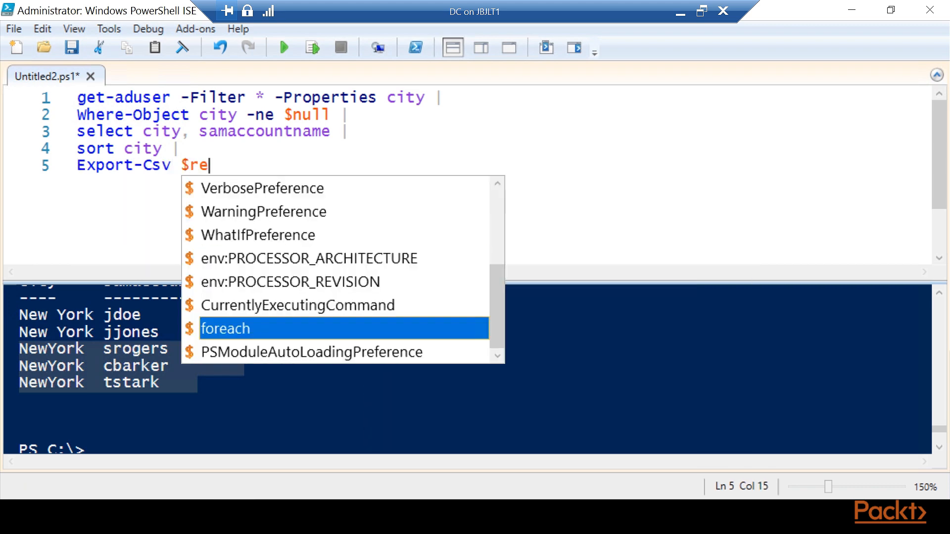
{"action": "type", "text": "portfile"}
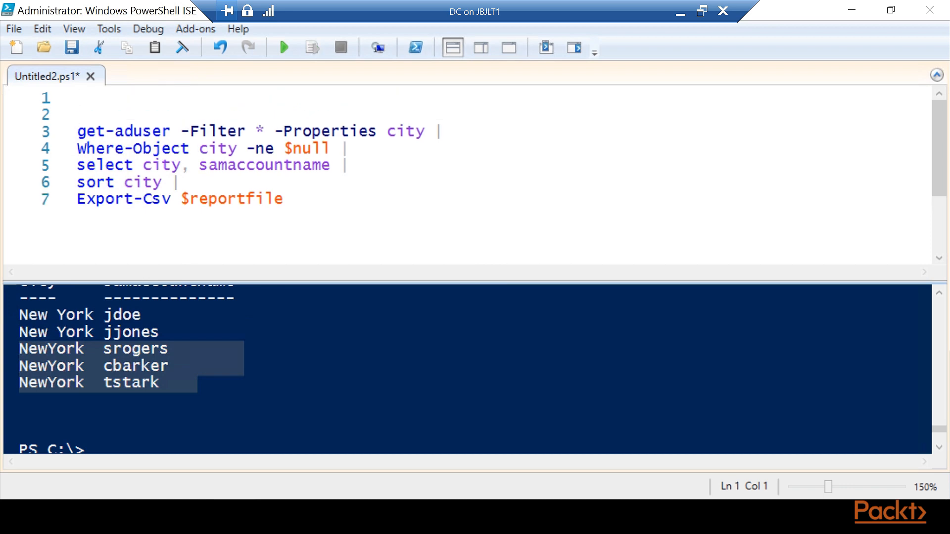
Set line 1 to $reportfile = Read-Host "Enter report path and name. example c:\report.csv".
{"action": "type", "text": "$rep"}
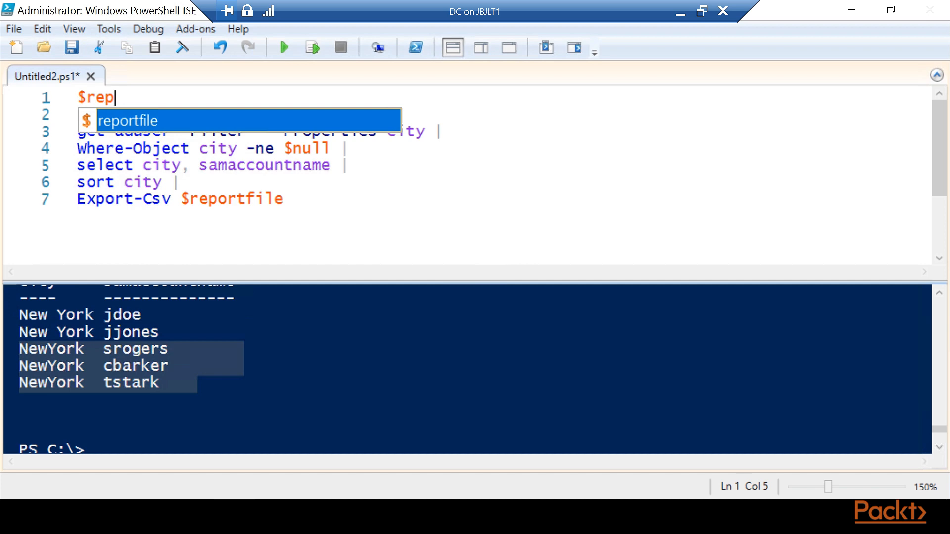
{"action": "key", "text": "Tab"}
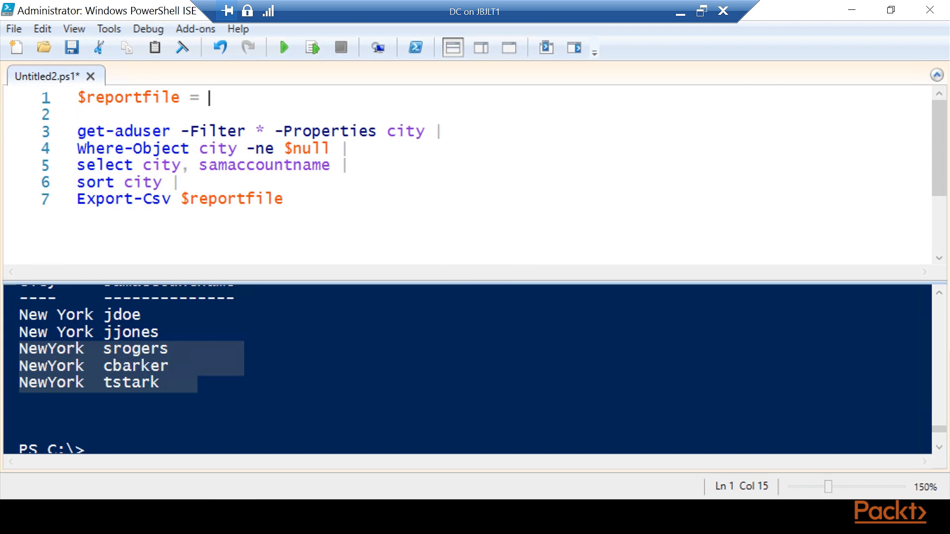
{"action": "type", "text": "rea"}
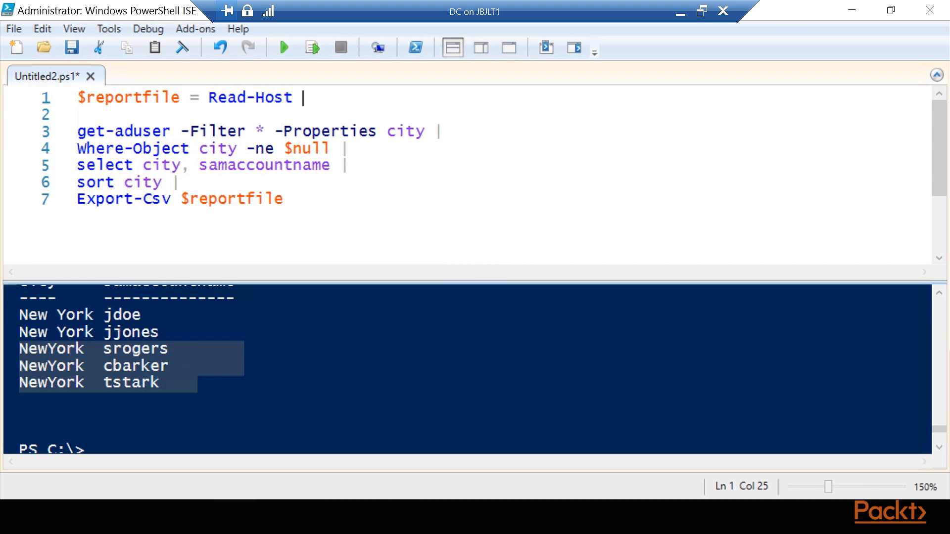
{"action": "type", "text": "\"Enter report path and"}
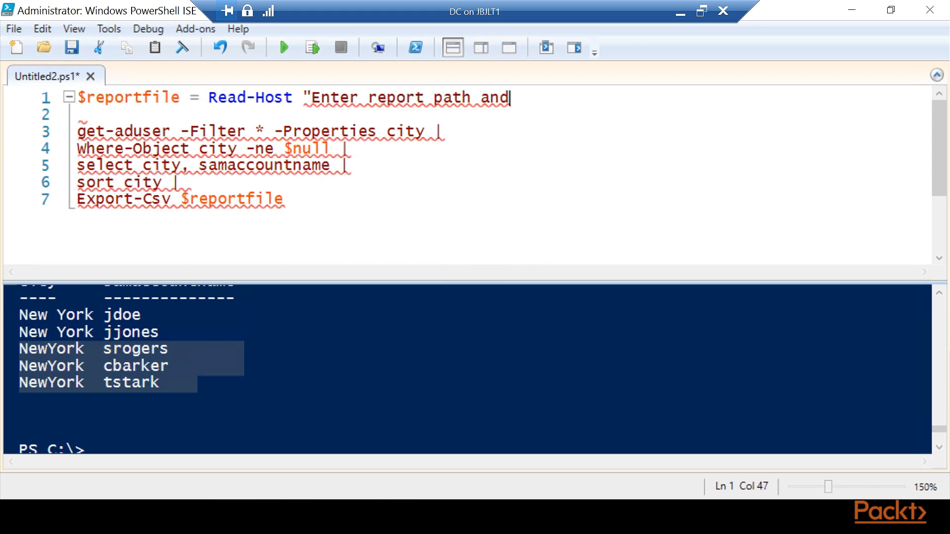
{"action": "type", "text": "name."}
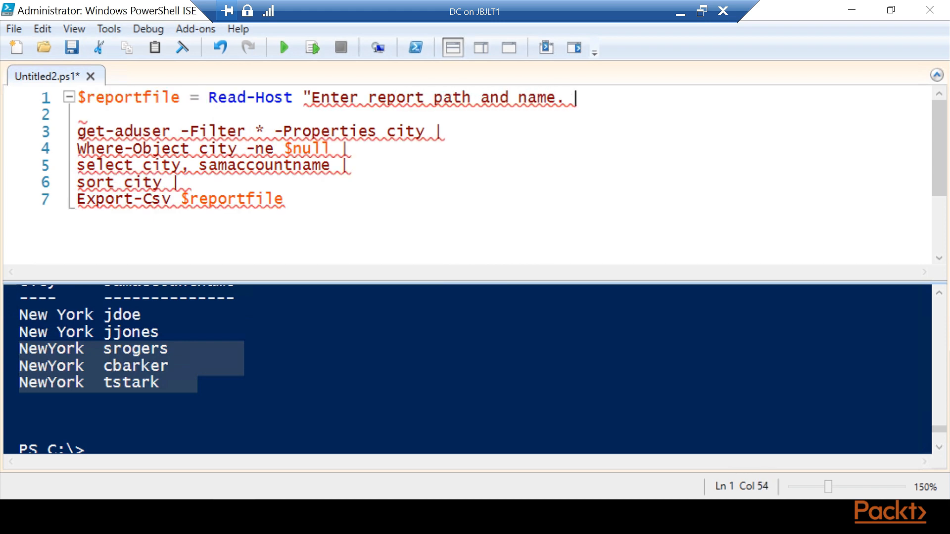
{"action": "type", "text": "example"}
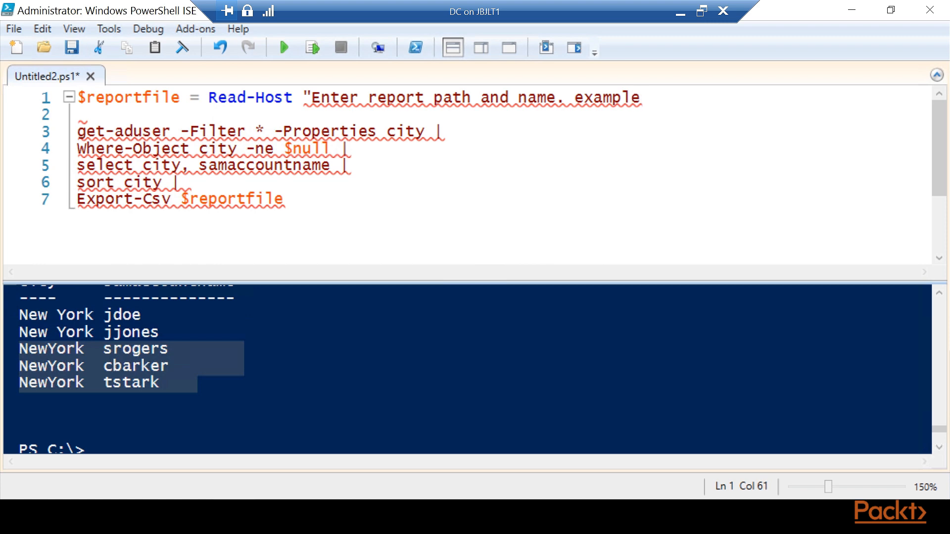
{"action": "type", "text": "c:\\"}
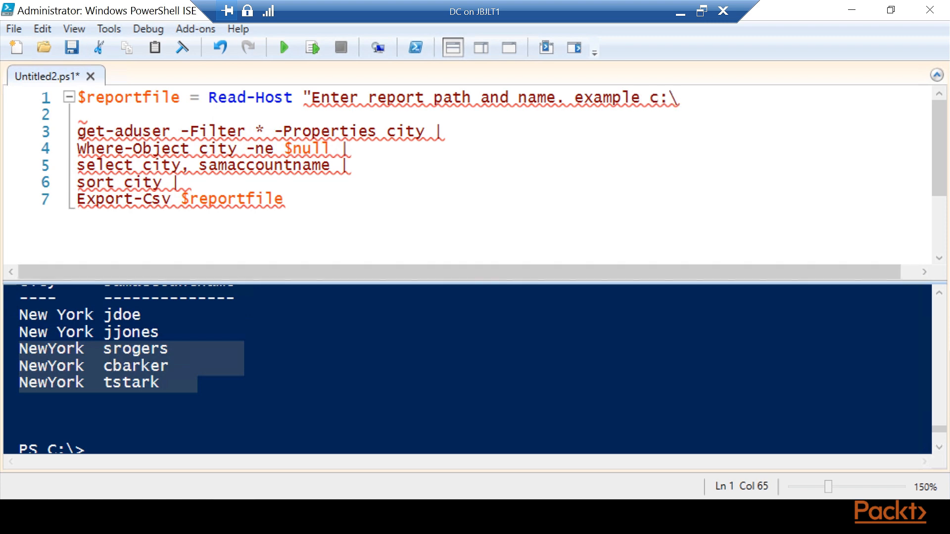
{"action": "type", "text": "report.csv"}
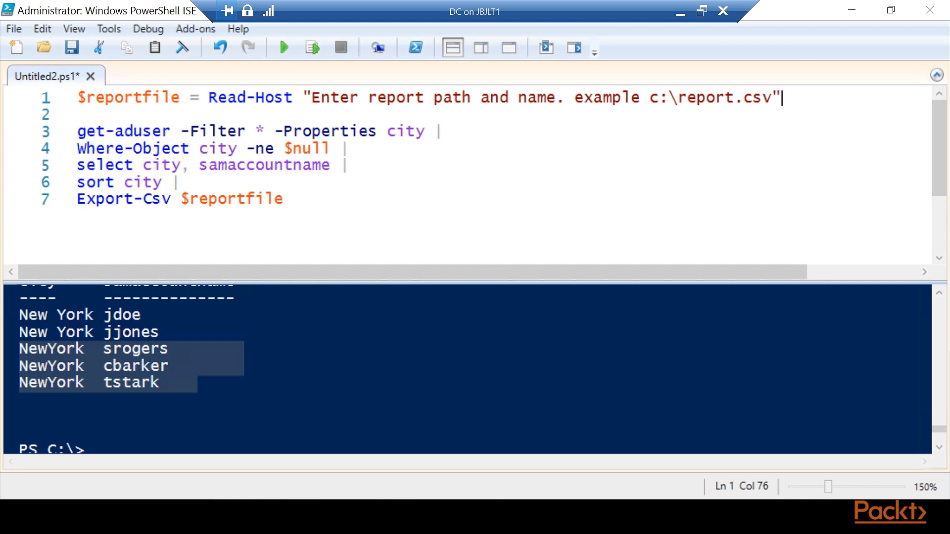
Run the script and give c:\temp\reportoncities.csv as the report file path.
{"action": "left_click", "coordinate": [281, 47]}
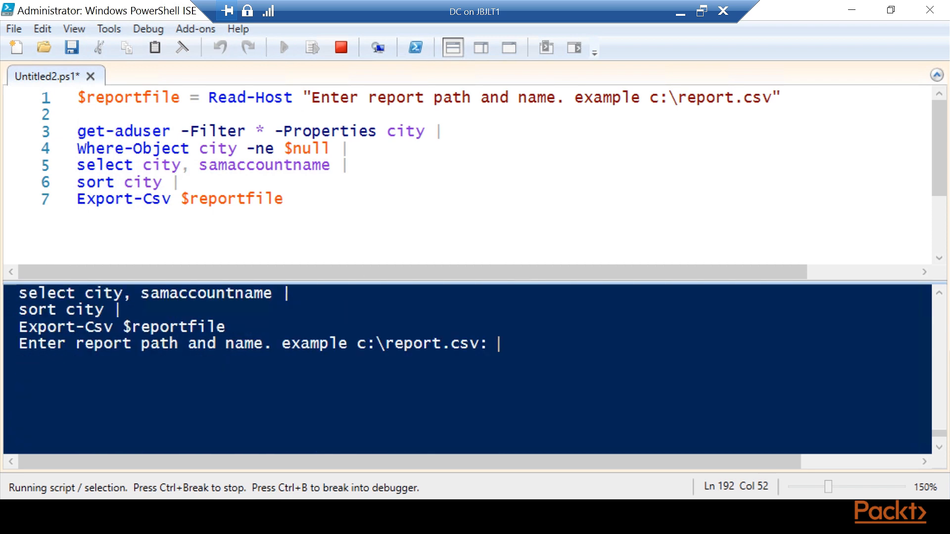
{"action": "type", "text": "c:\\tem"}
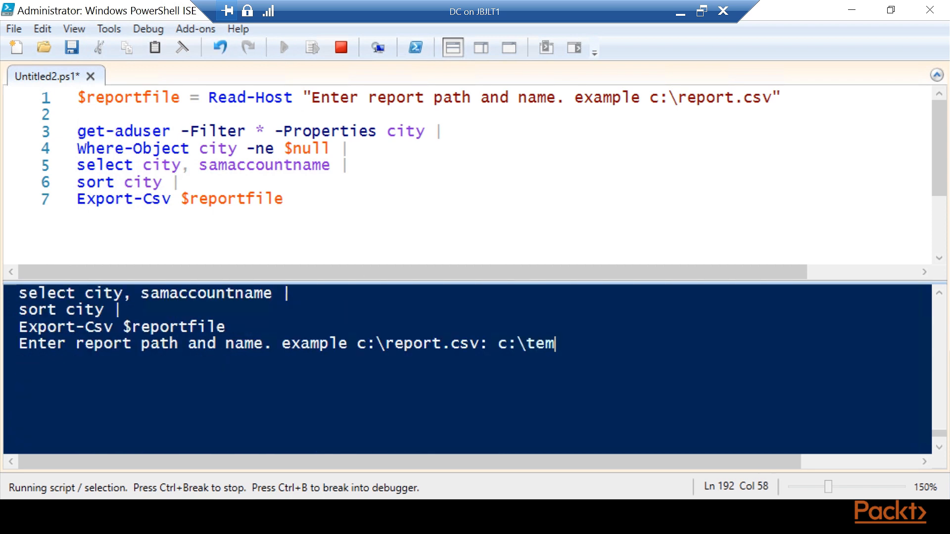
{"action": "type", "text": "p\\reportoncities.csv"}
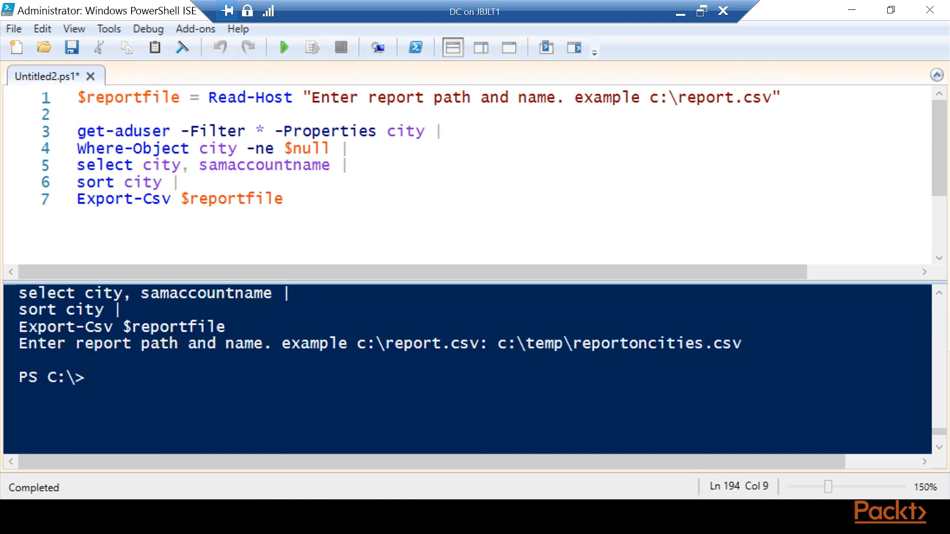
Run just lines 3–6 of the pipeline, producing the empty pipe element error.
{"action": "left_click_drag", "start_coordinate": [78, 131], "coordinate": [77, 199]}
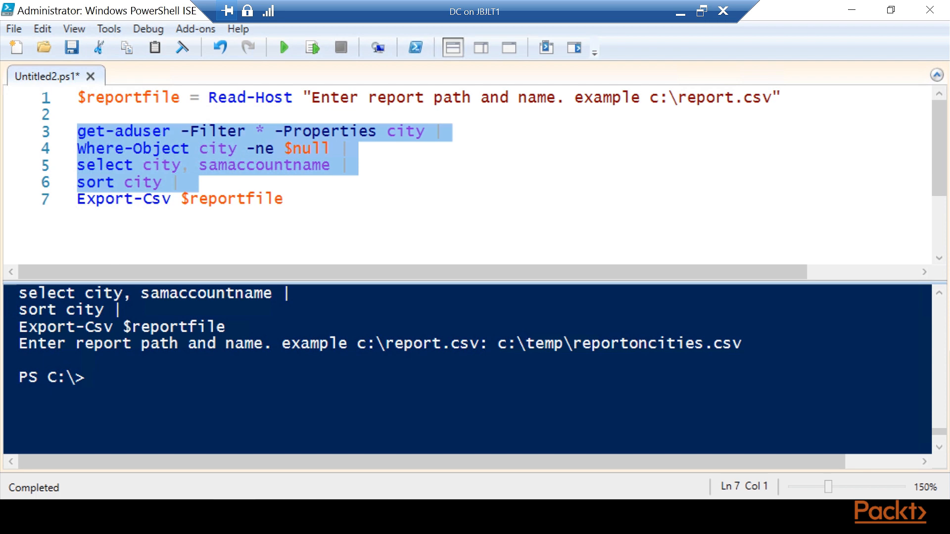
{"action": "mouse_move", "coordinate": [206, 151]}
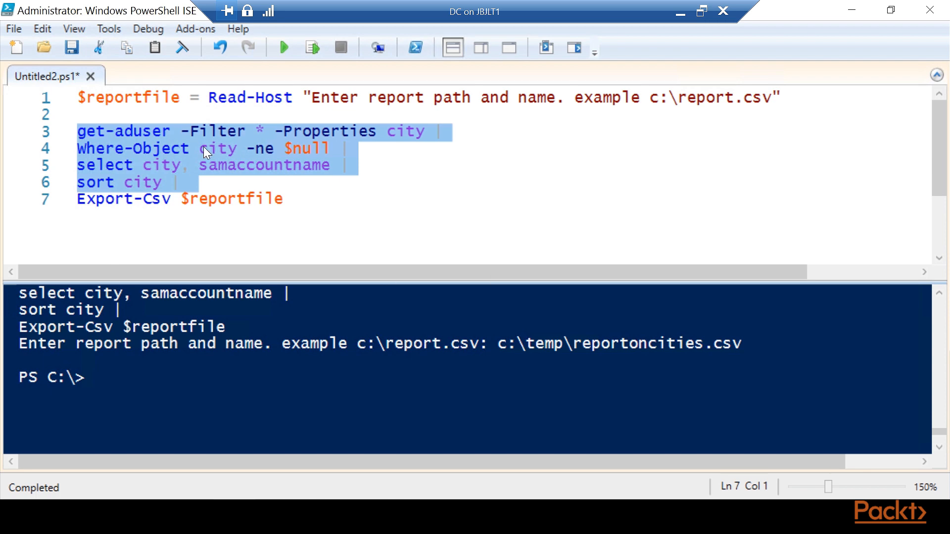
{"action": "mouse_move", "coordinate": [312, 47]}
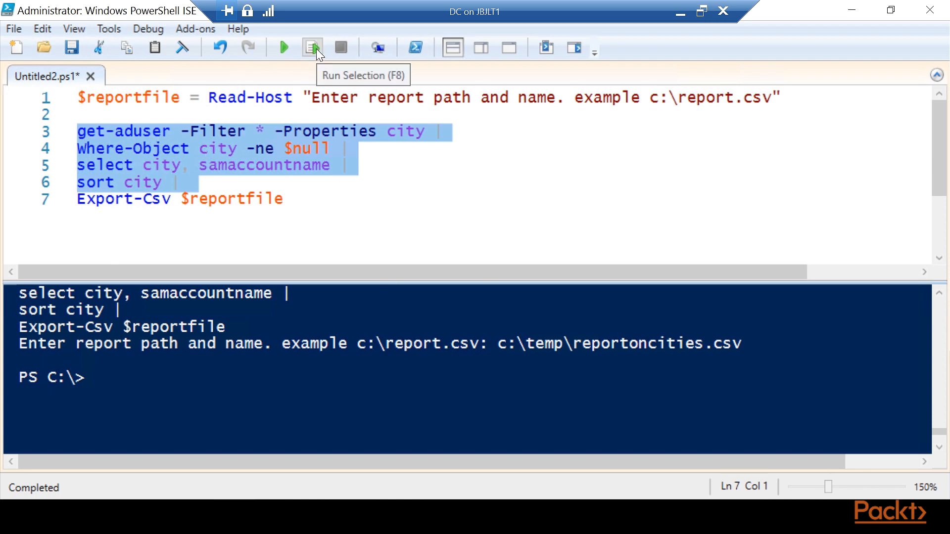
{"action": "left_click", "coordinate": [311, 48]}
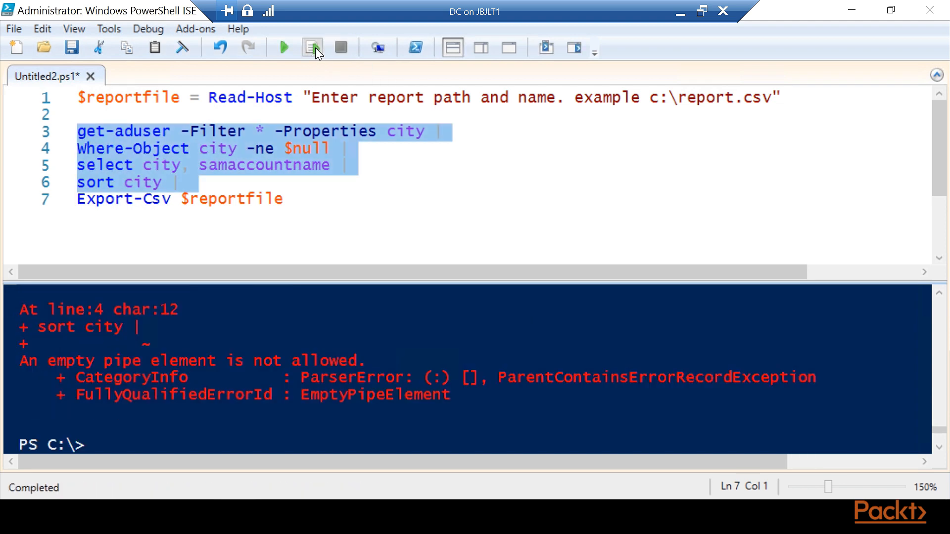
{"action": "left_click", "coordinate": [312, 47]}
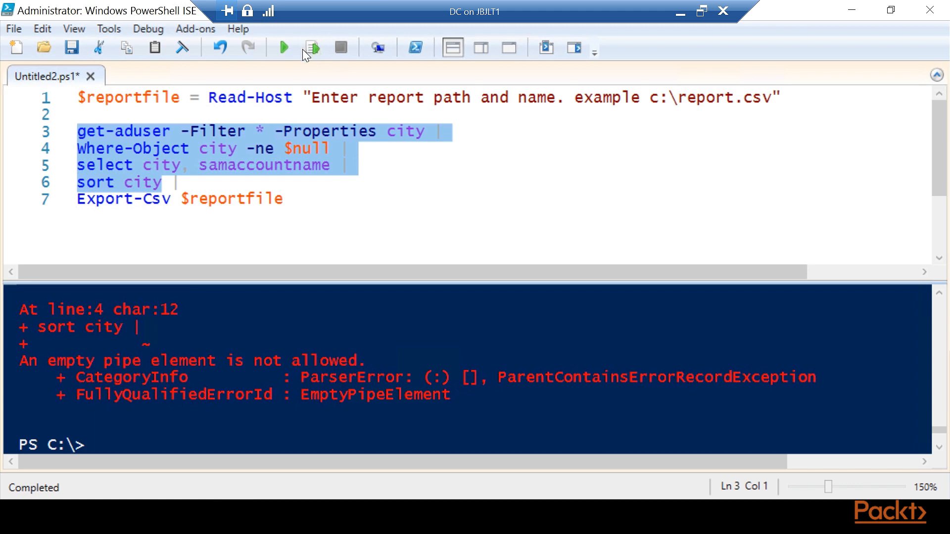
{"action": "mouse_move", "coordinate": [311, 47]}
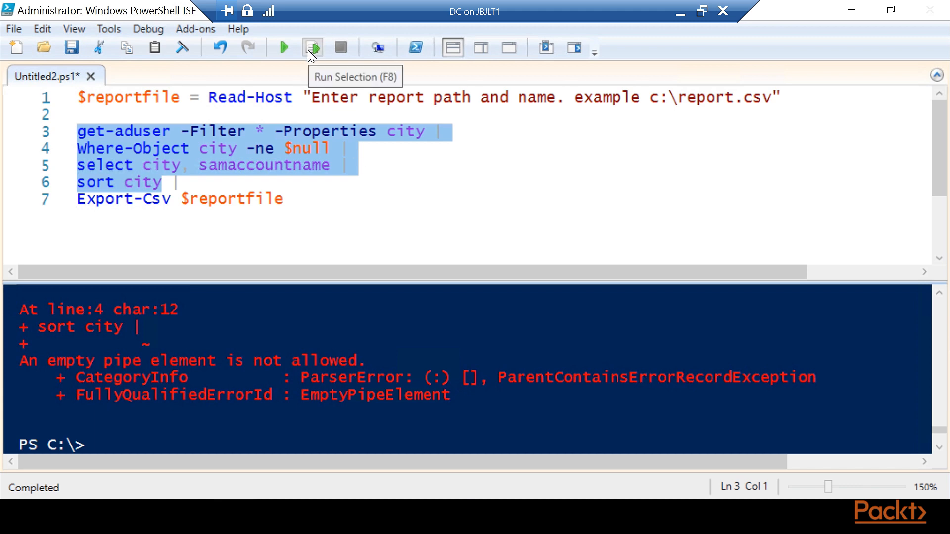
Run the selection ending at 'sort city' to list the New York users sorted by city.
{"action": "left_click", "coordinate": [313, 48]}
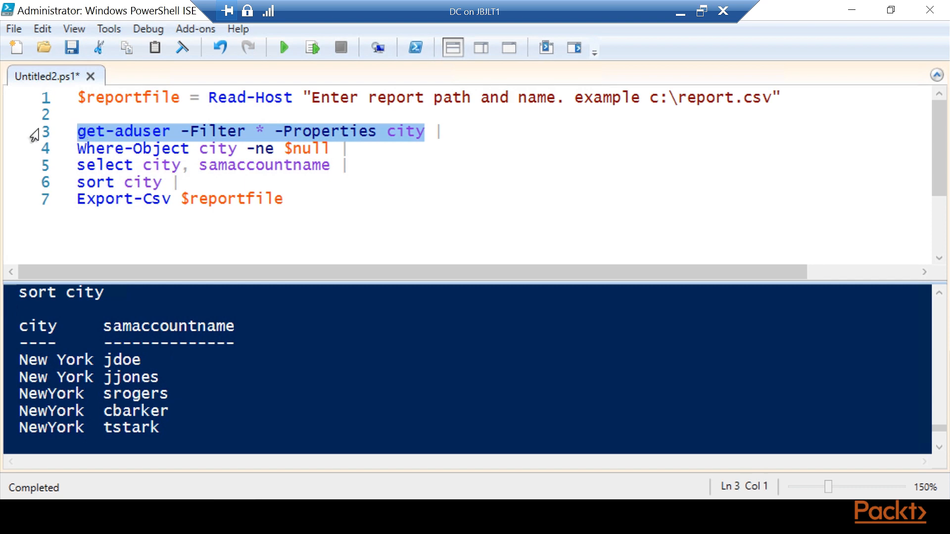
{"action": "mouse_move", "coordinate": [120, 129]}
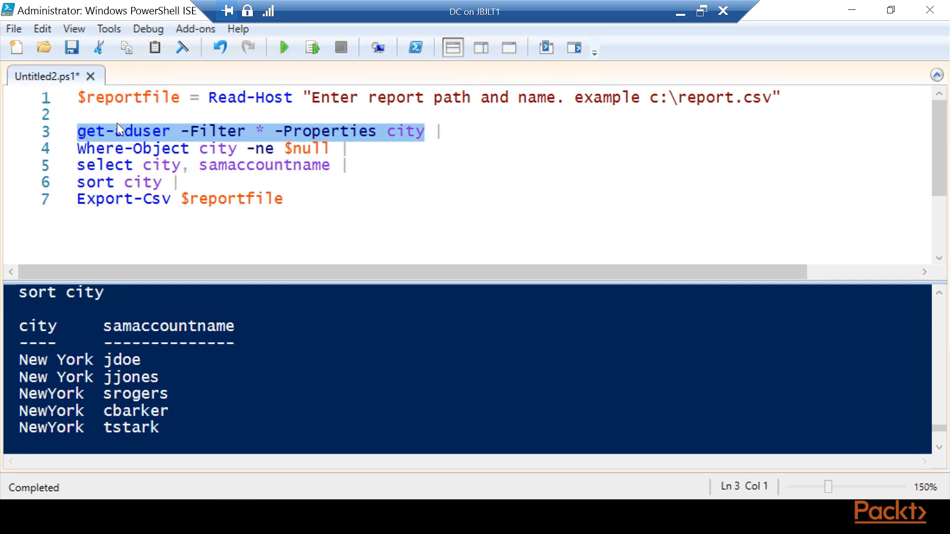